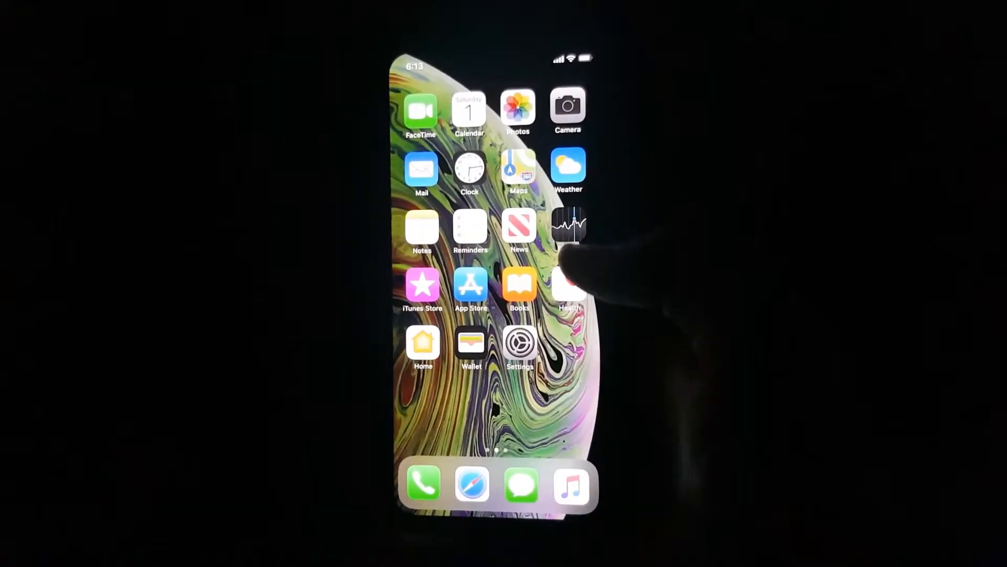
- Reach the Battery settings page with its usage charts and per-app list
scroll("left", 3)
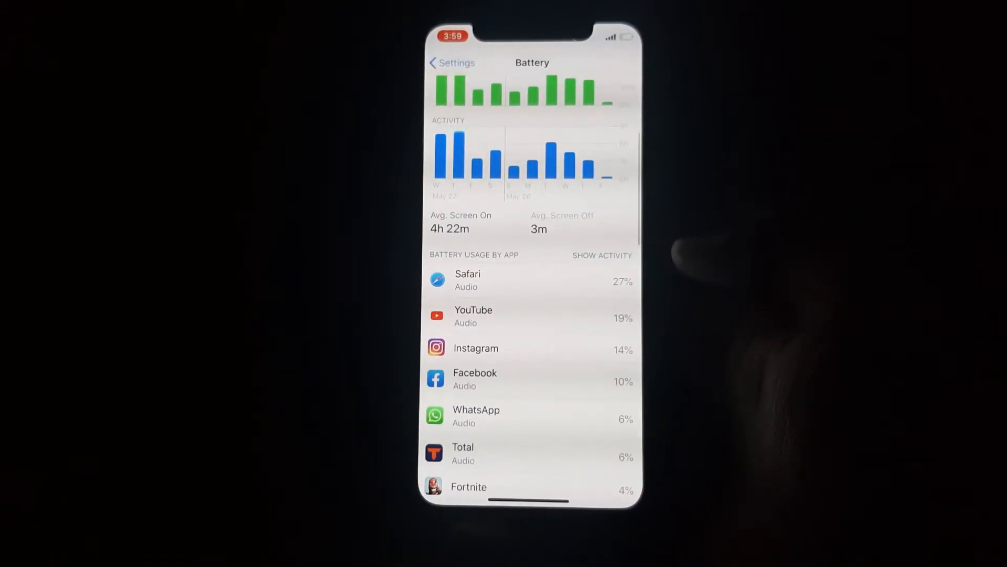
- Show per-app activity times, review the list, then switch the charts to Last 10 Days
left_click(603, 255)
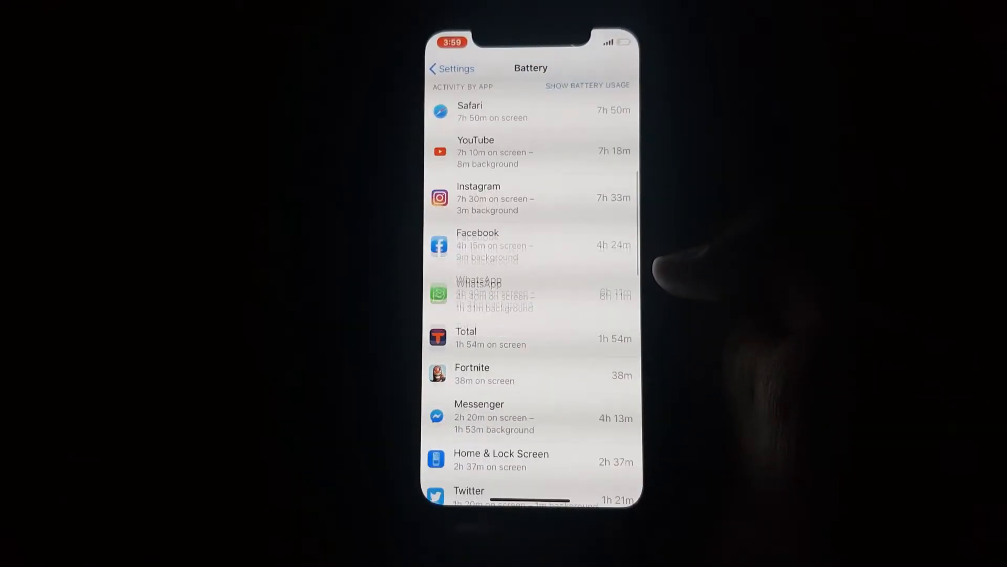
scroll("down", 3)
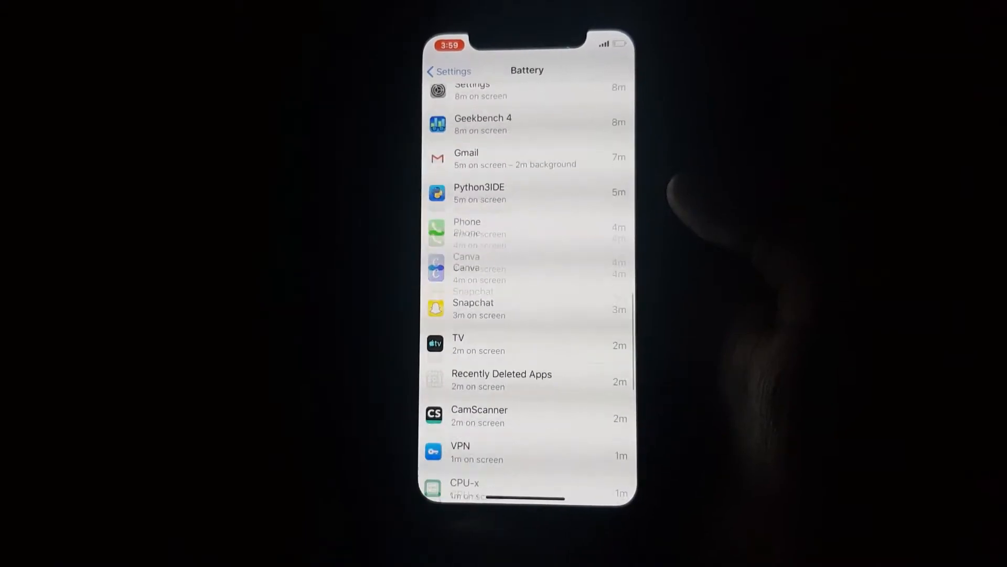
scroll("down", 3)
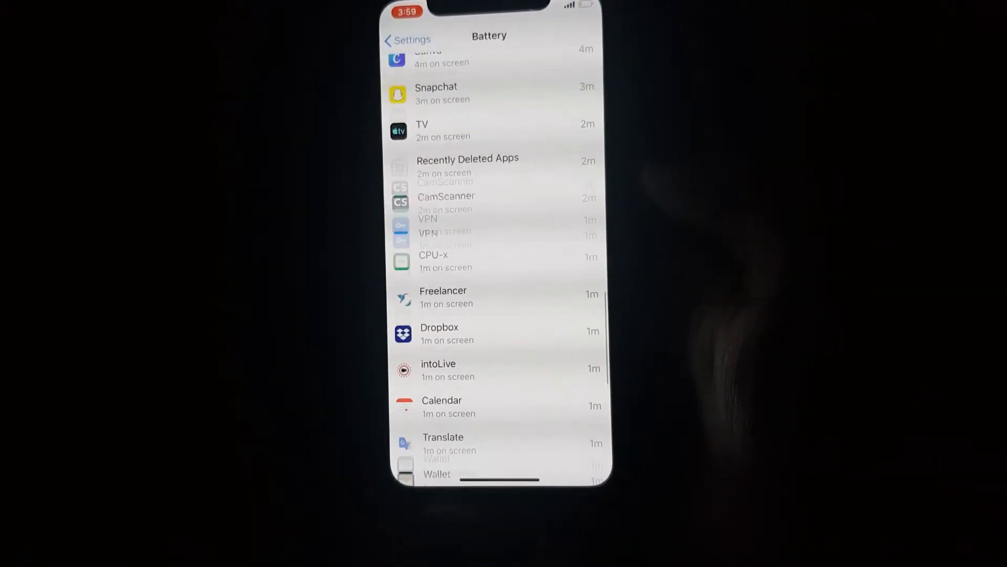
scroll("up", 3)
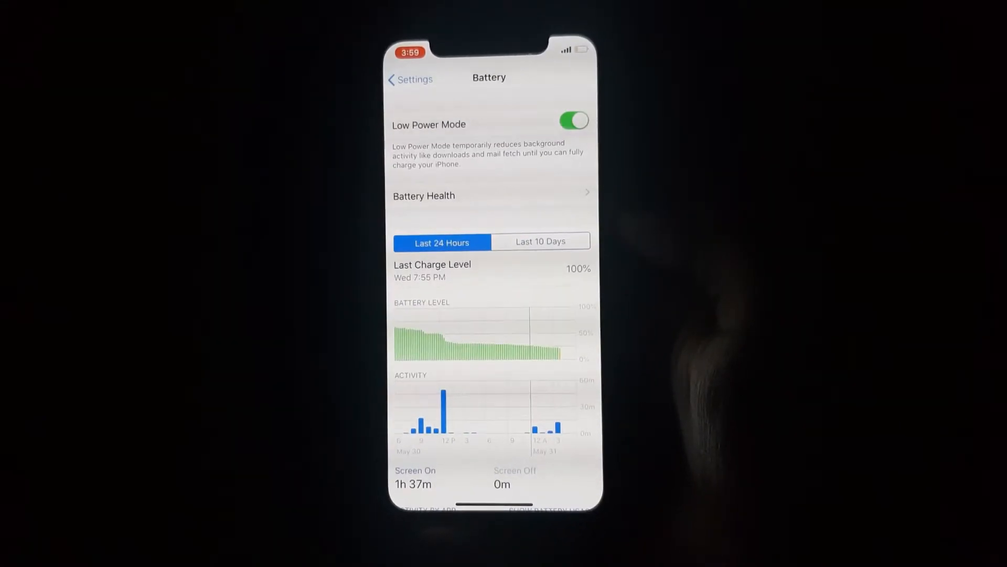
left_click(540, 241)
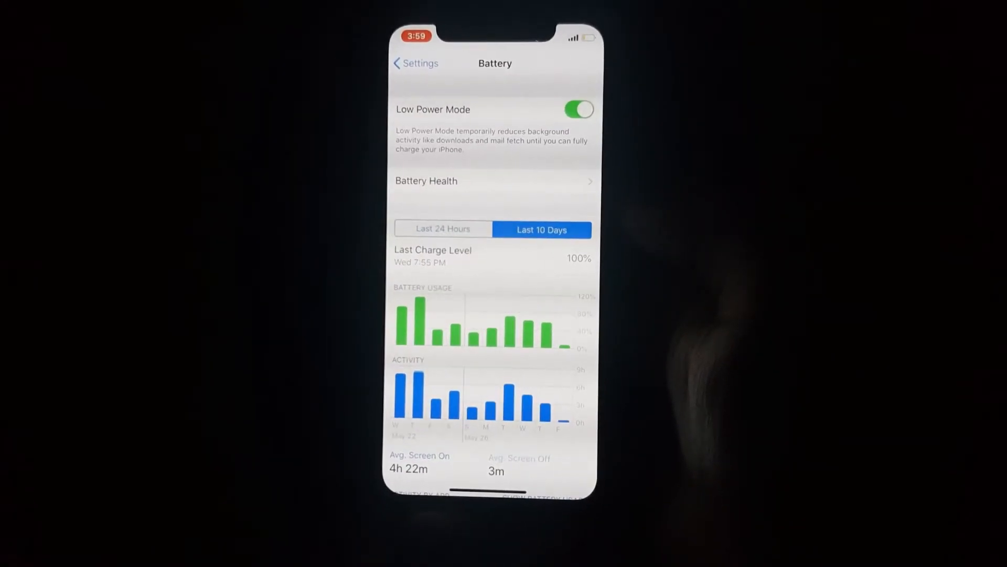